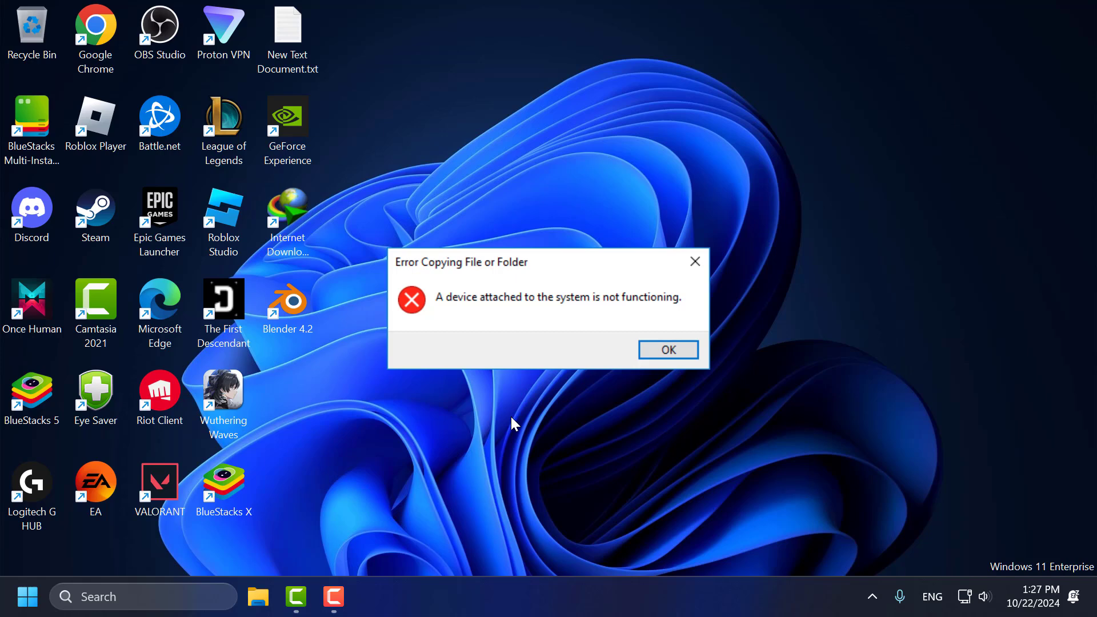
- Dismiss the 'A device attached to the system is not functioning' copy error with OK
{"action": "left_click", "coordinate": [667, 349]}
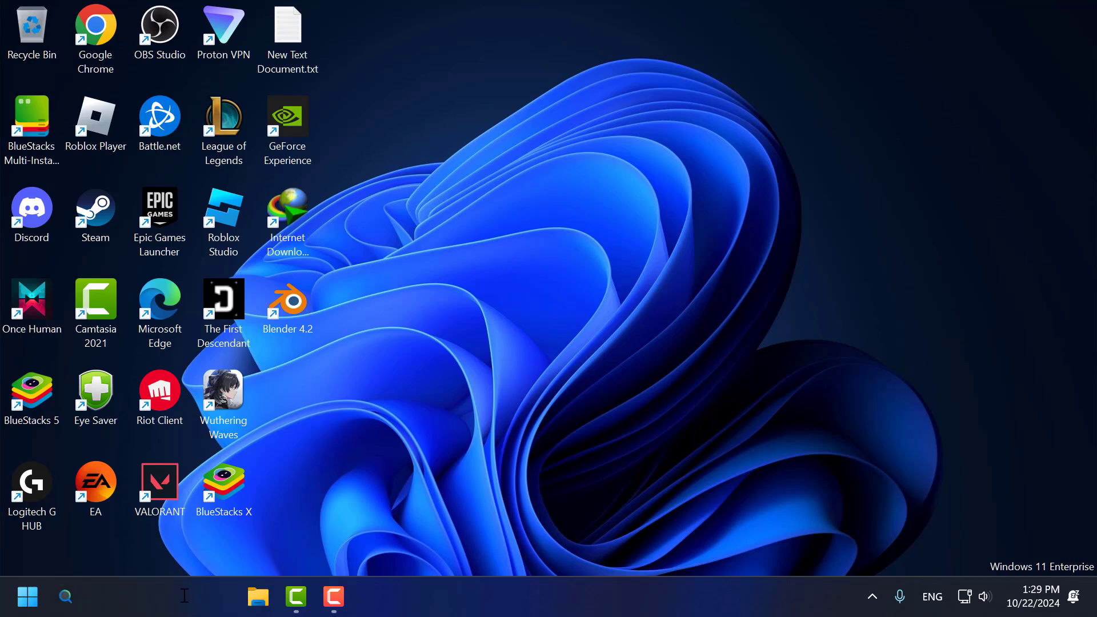
- Search Windows for 'dev' to find Device Manager
{"action": "type", "text": "dev"}
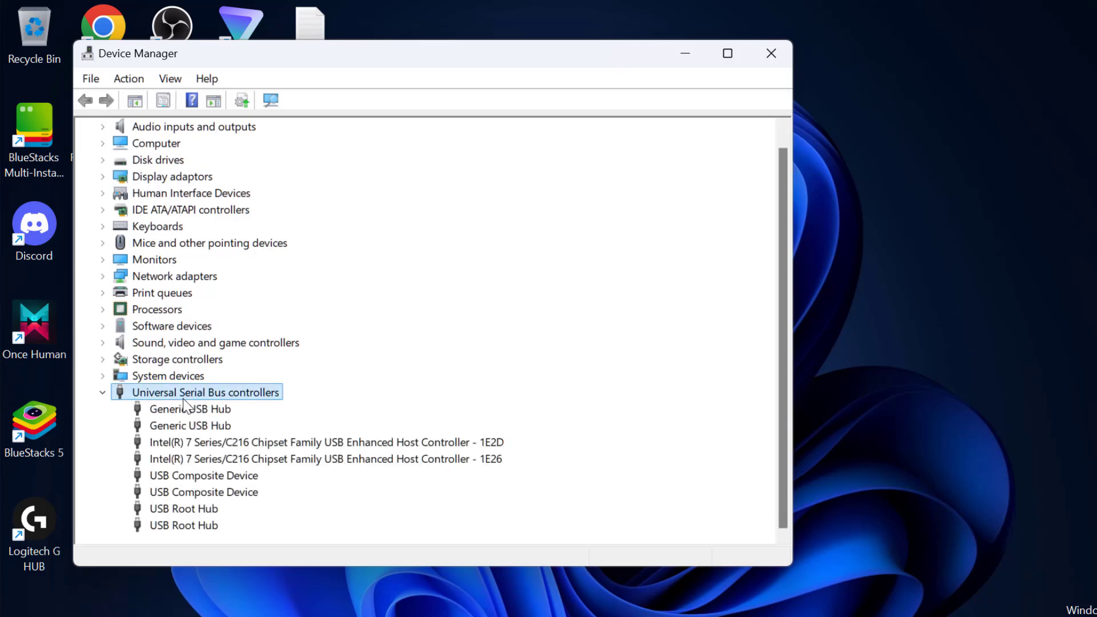
{"action": "mouse_move", "coordinate": [306, 429]}
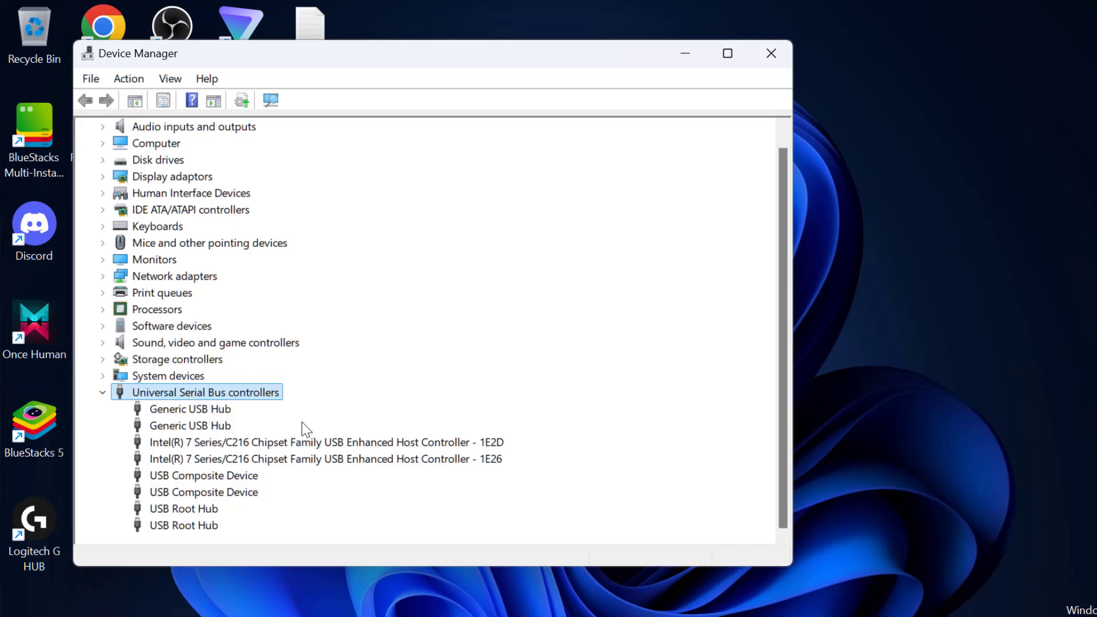
{"action": "mouse_move", "coordinate": [230, 411]}
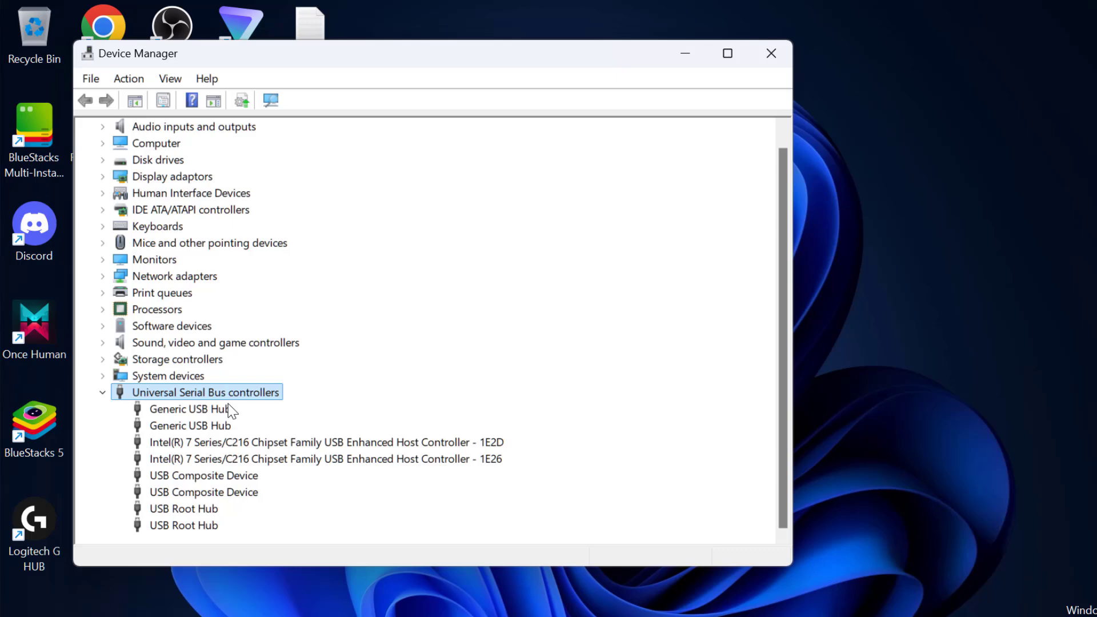
{"action": "mouse_move", "coordinate": [177, 418]}
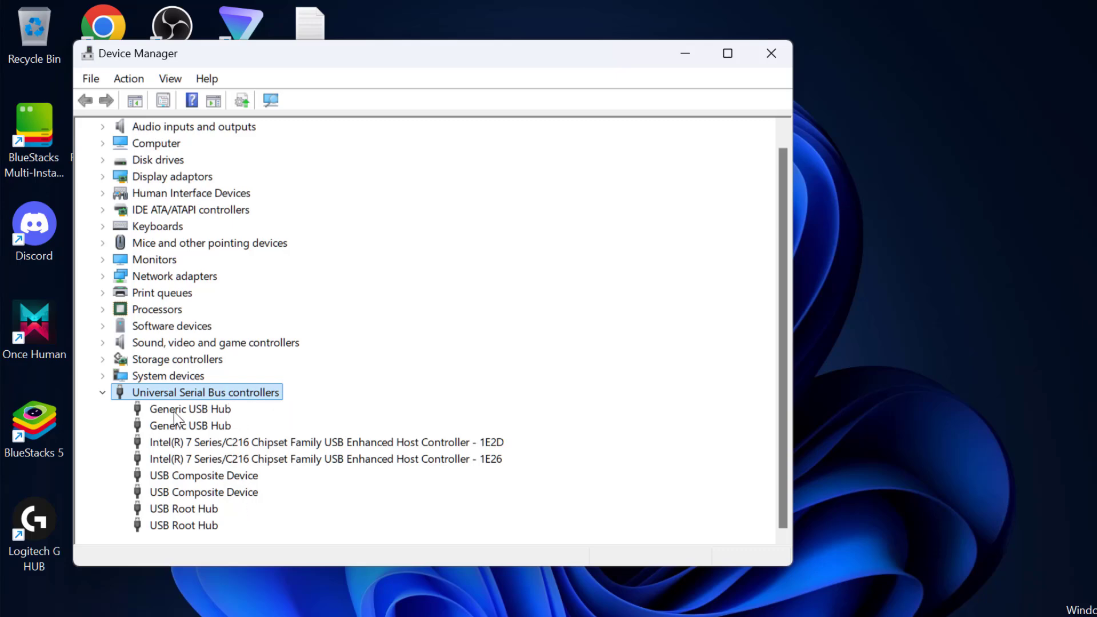
- Select the first Generic USB Hub under Universal Serial Bus controllers
{"action": "left_click", "coordinate": [190, 409]}
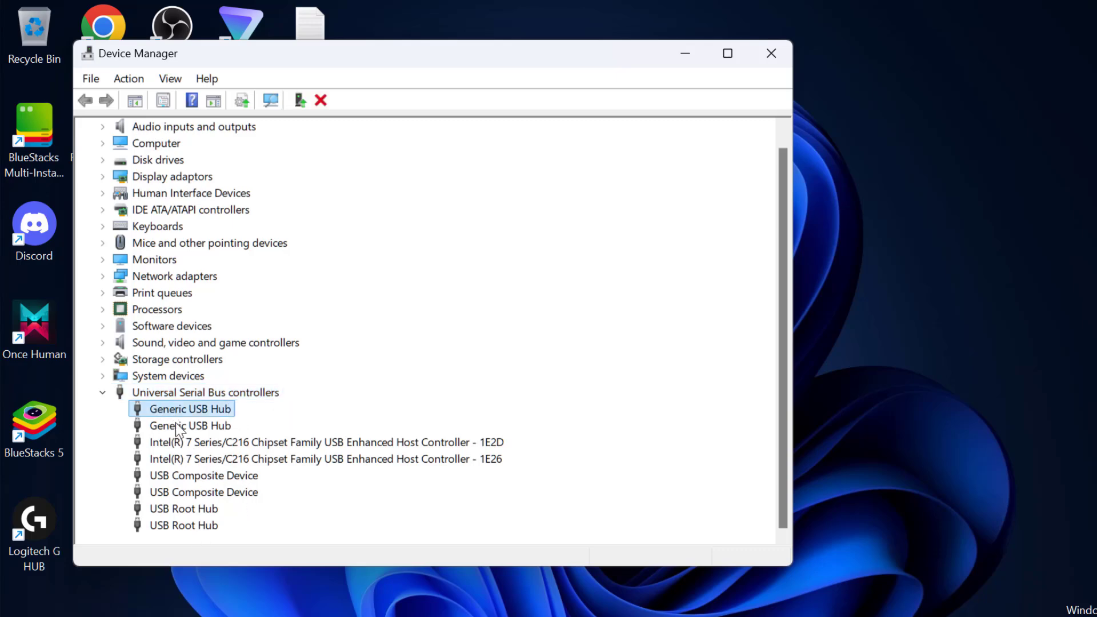
- Uninstall the first Generic USB Hub with Uninstall device, then close Device Manager
{"action": "right_click", "coordinate": [190, 409]}
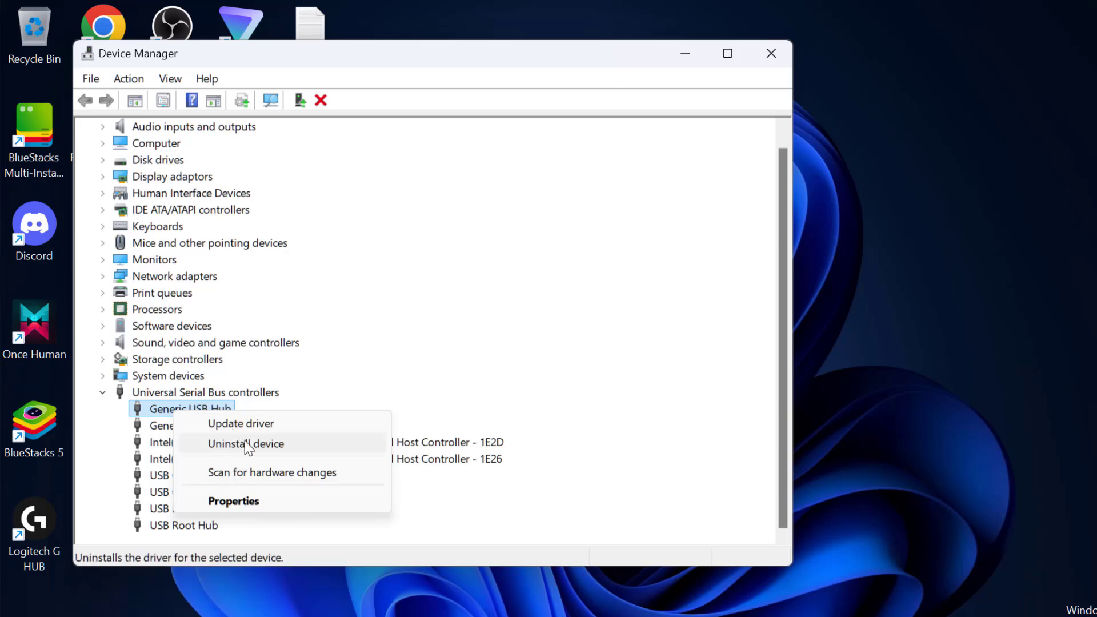
{"action": "left_click", "coordinate": [245, 443]}
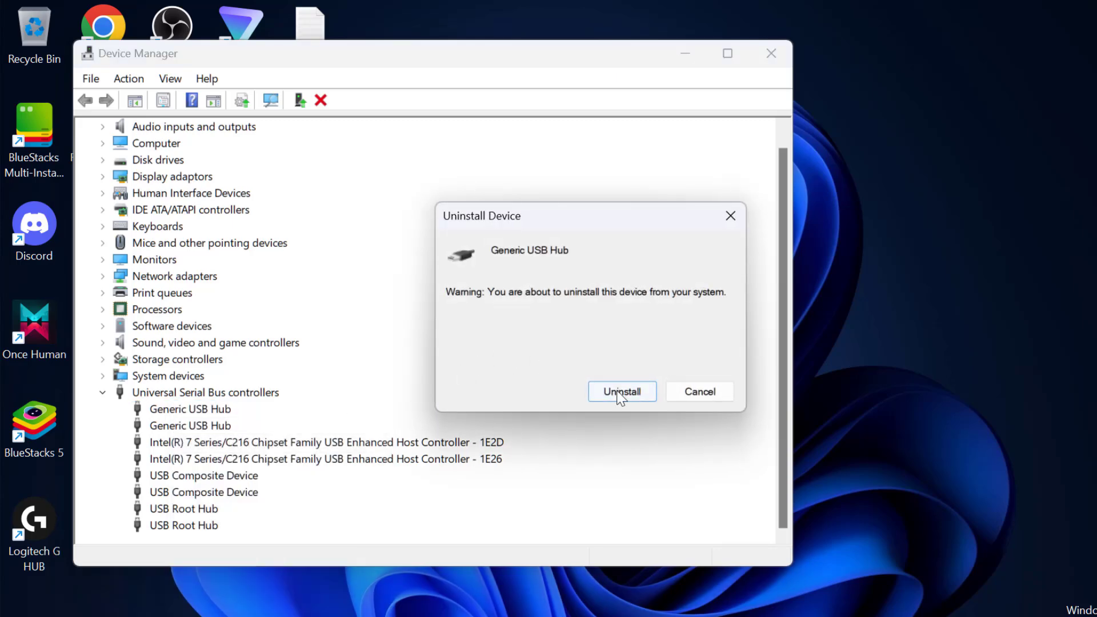
{"action": "left_click", "coordinate": [621, 390]}
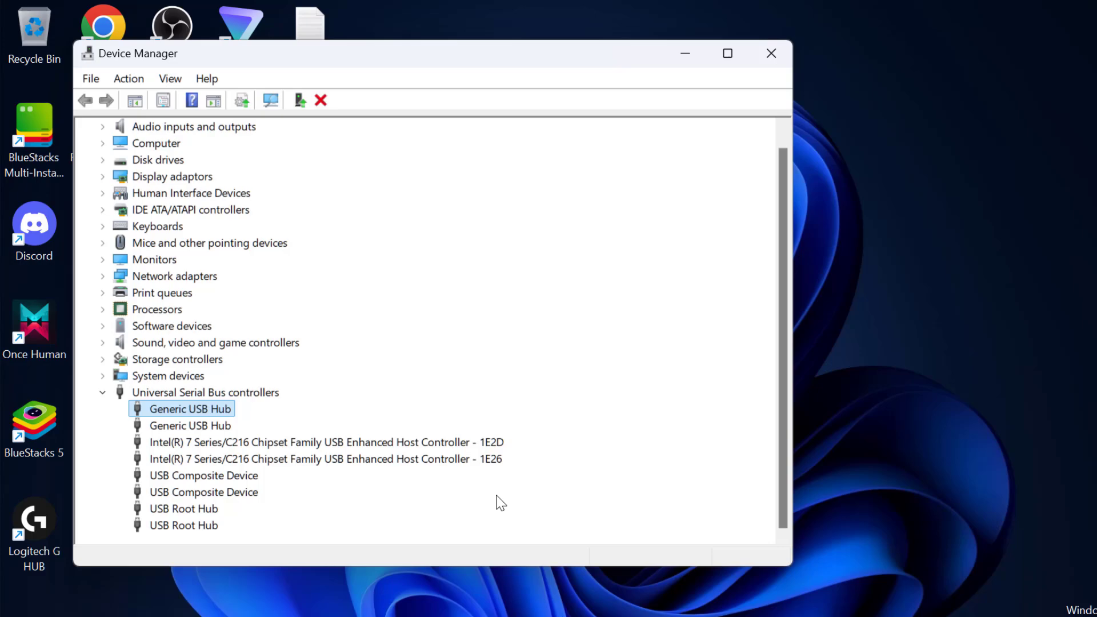
{"action": "mouse_move", "coordinate": [795, 62]}
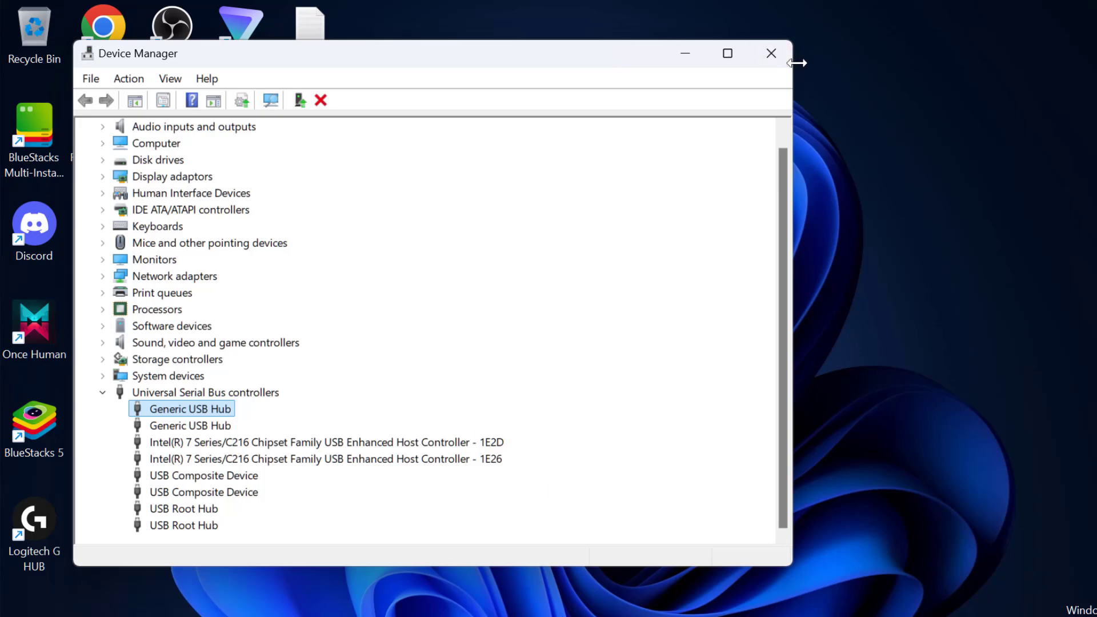
{"action": "left_click", "coordinate": [771, 54]}
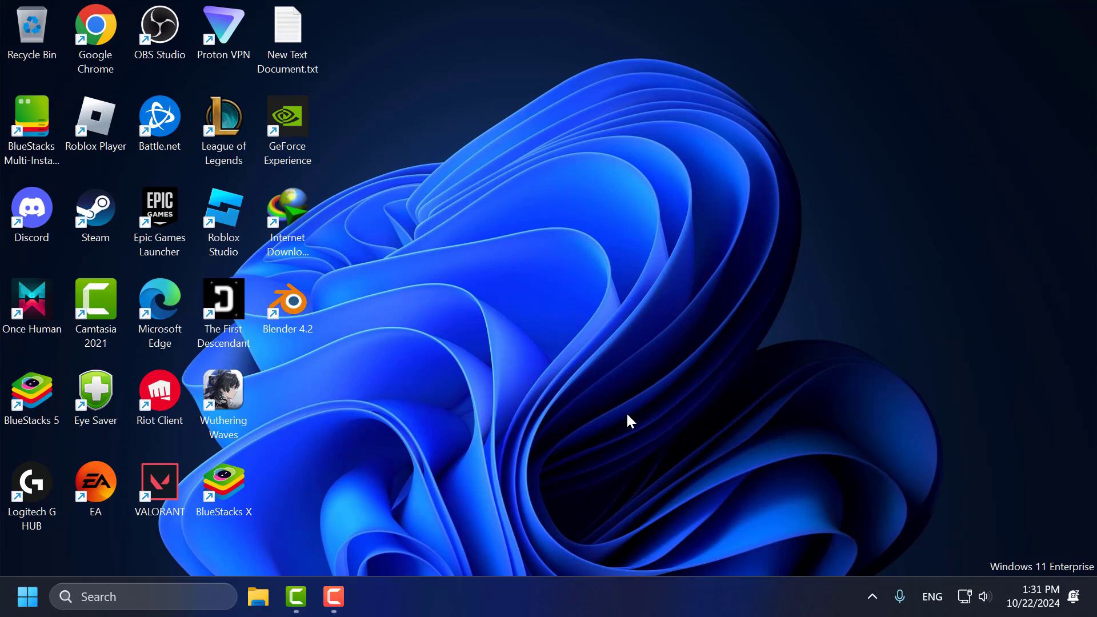
- Search Windows for 'de' to reopen Device Manager
{"action": "left_click", "coordinate": [140, 597]}
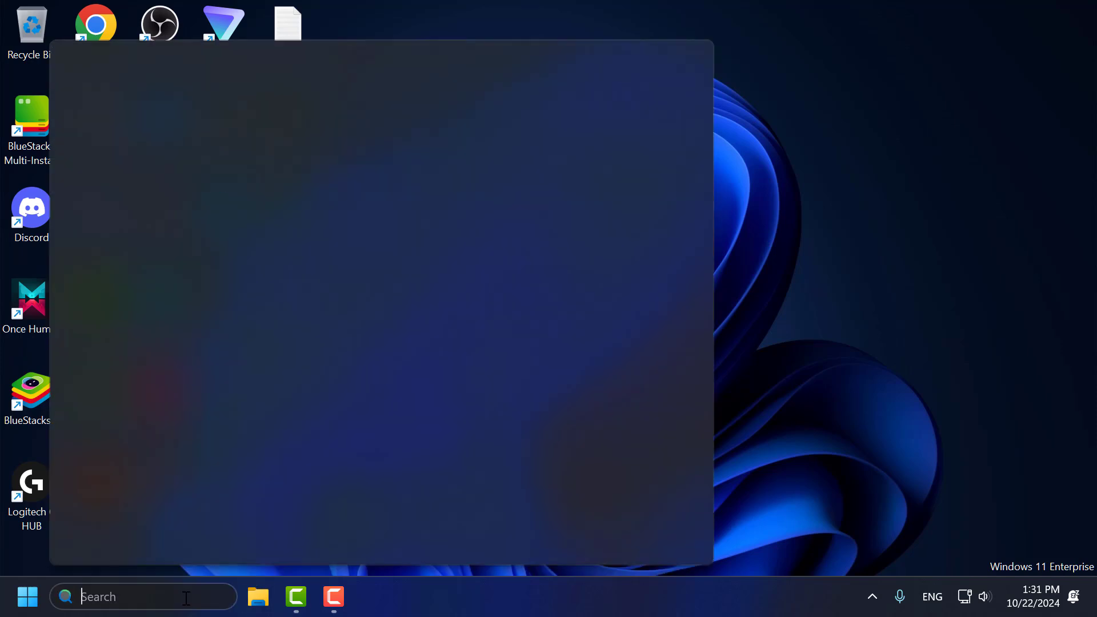
{"action": "type", "text": "de"}
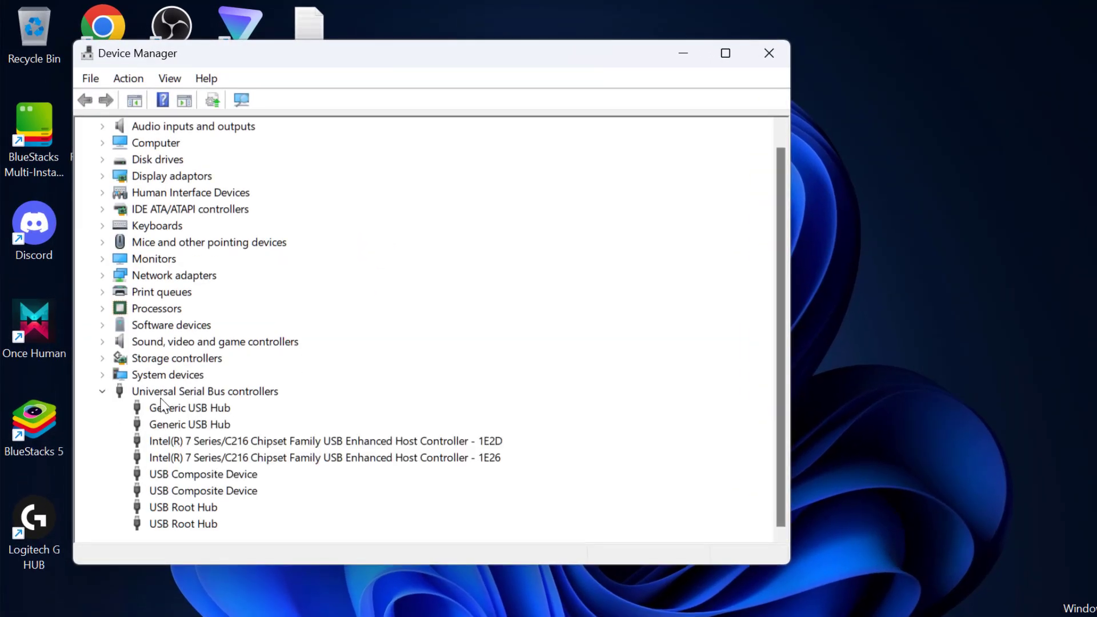
- Untick 'Allow the computer to turn off this device' for the first Generic USB Hub, then open the second hub
{"action": "left_click", "coordinate": [204, 390]}
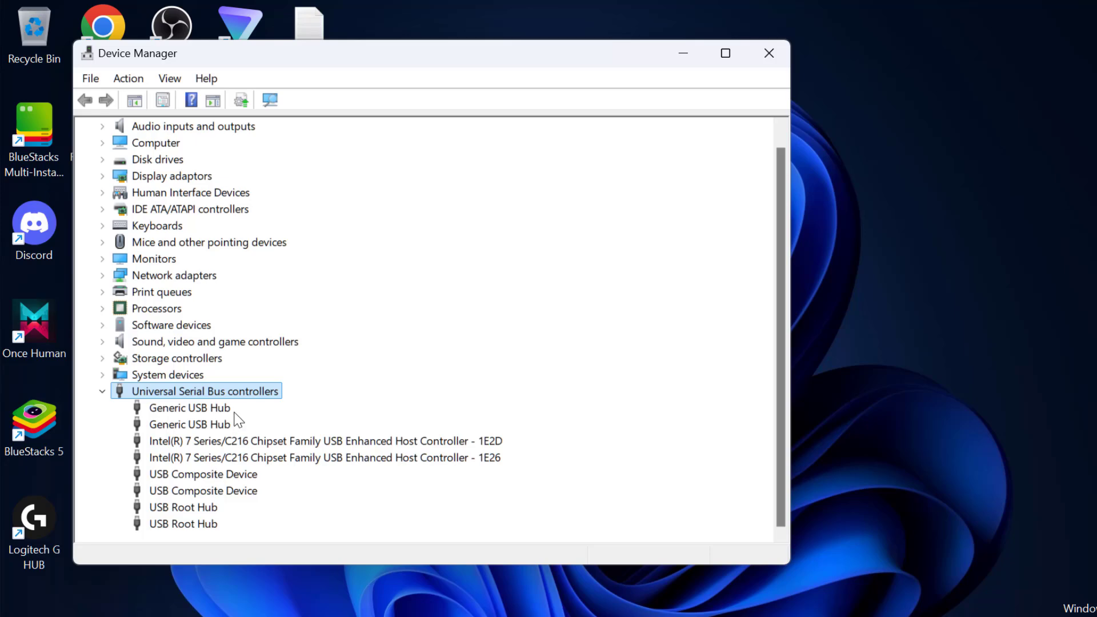
{"action": "left_click", "coordinate": [189, 407]}
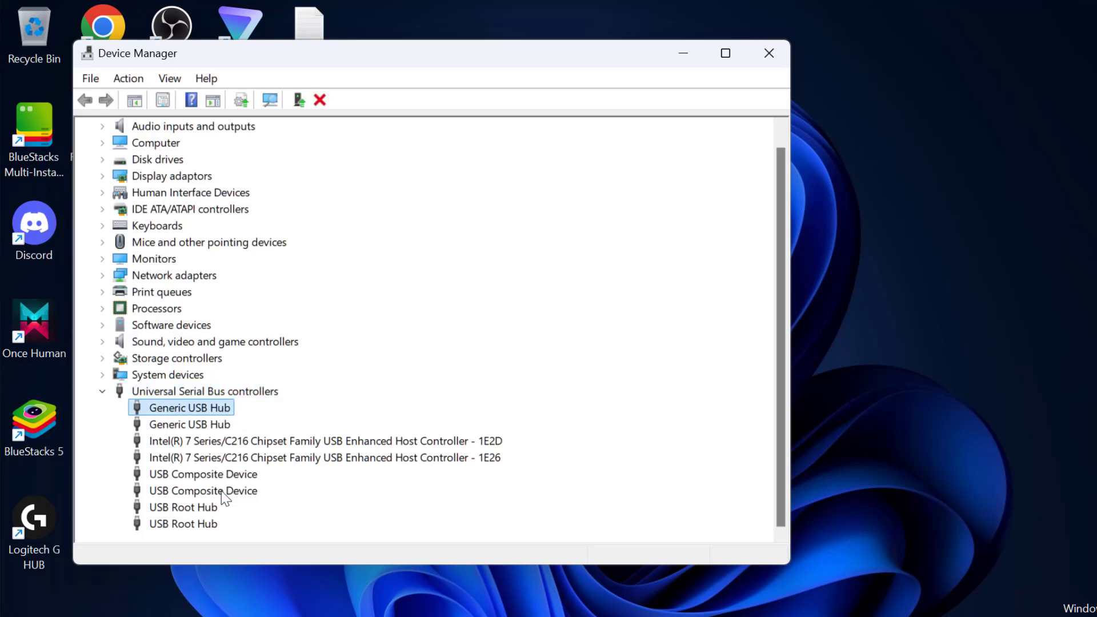
{"action": "mouse_move", "coordinate": [205, 420]}
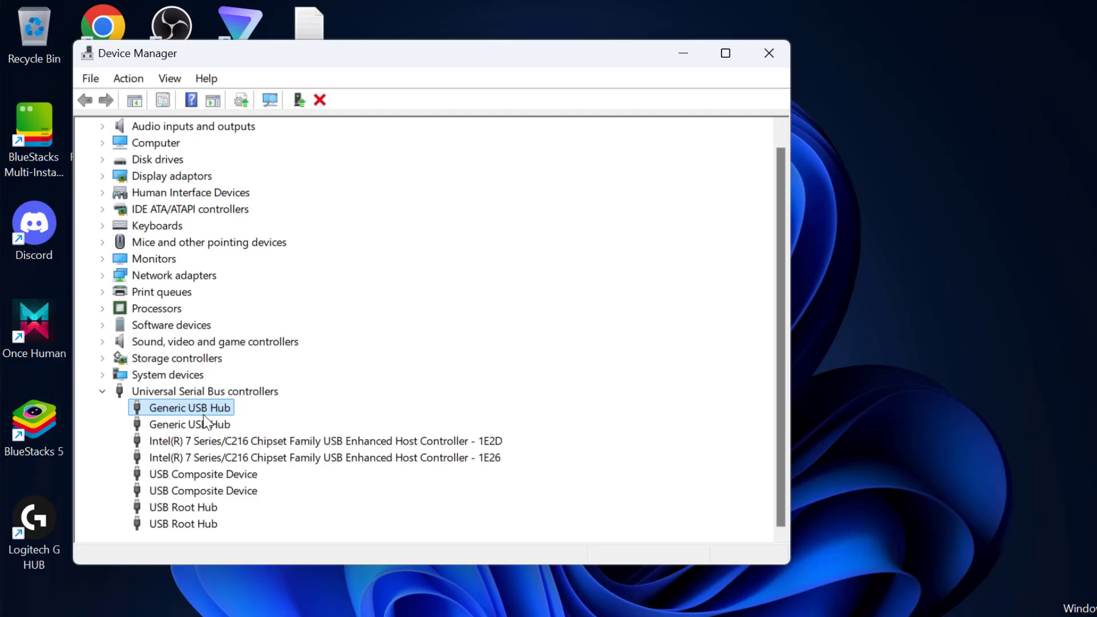
{"action": "right_click", "coordinate": [189, 407]}
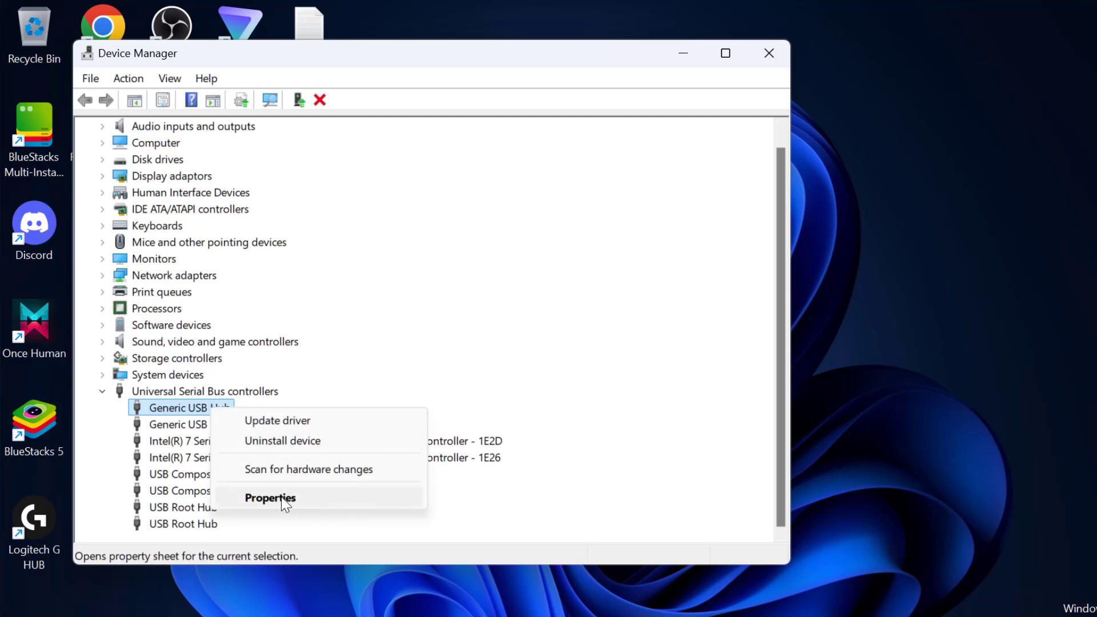
{"action": "left_click", "coordinate": [270, 498]}
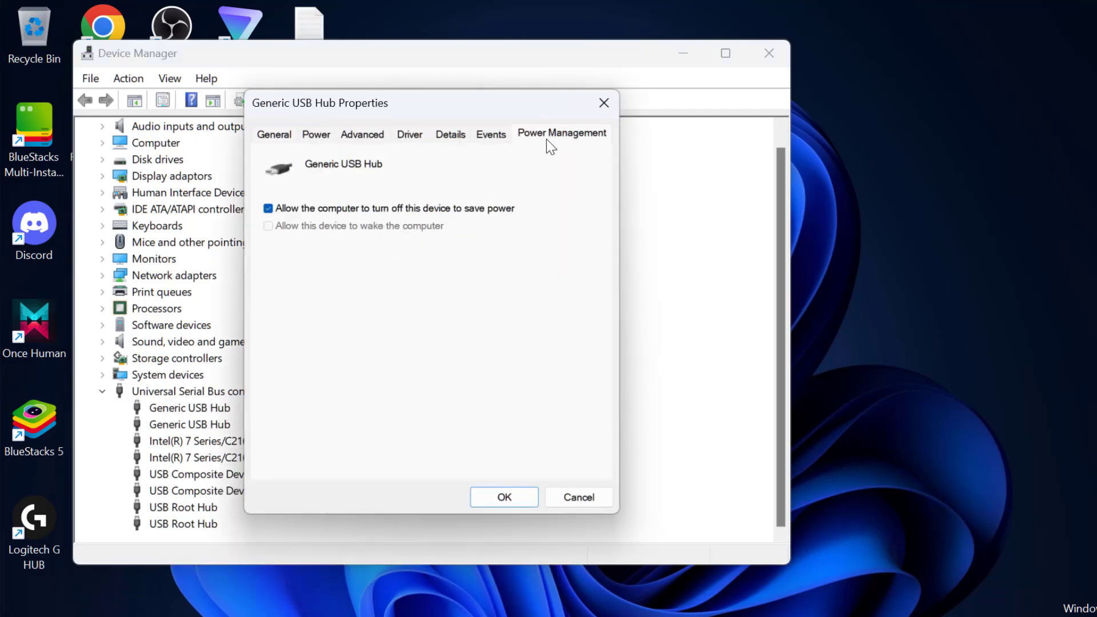
{"action": "left_click", "coordinate": [267, 208]}
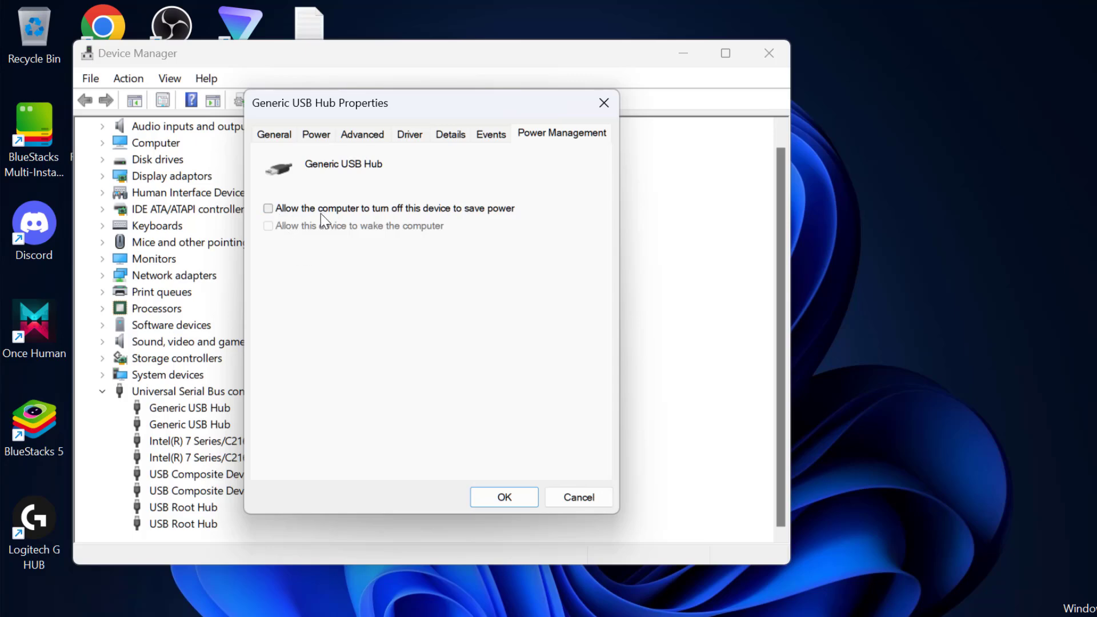
{"action": "mouse_move", "coordinate": [503, 224]}
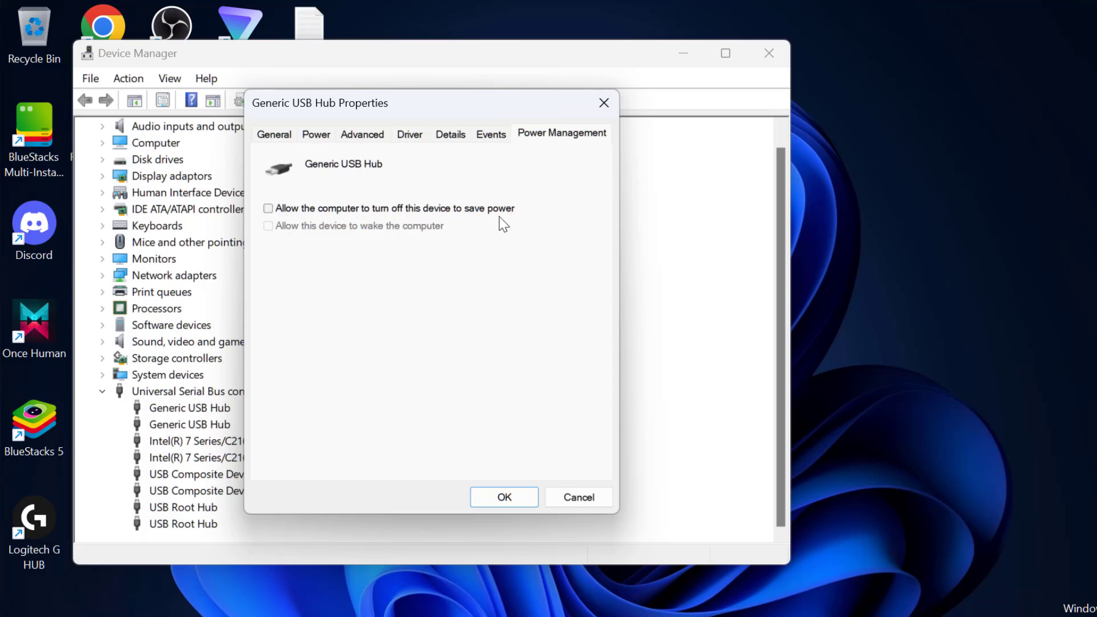
{"action": "left_click", "coordinate": [503, 496]}
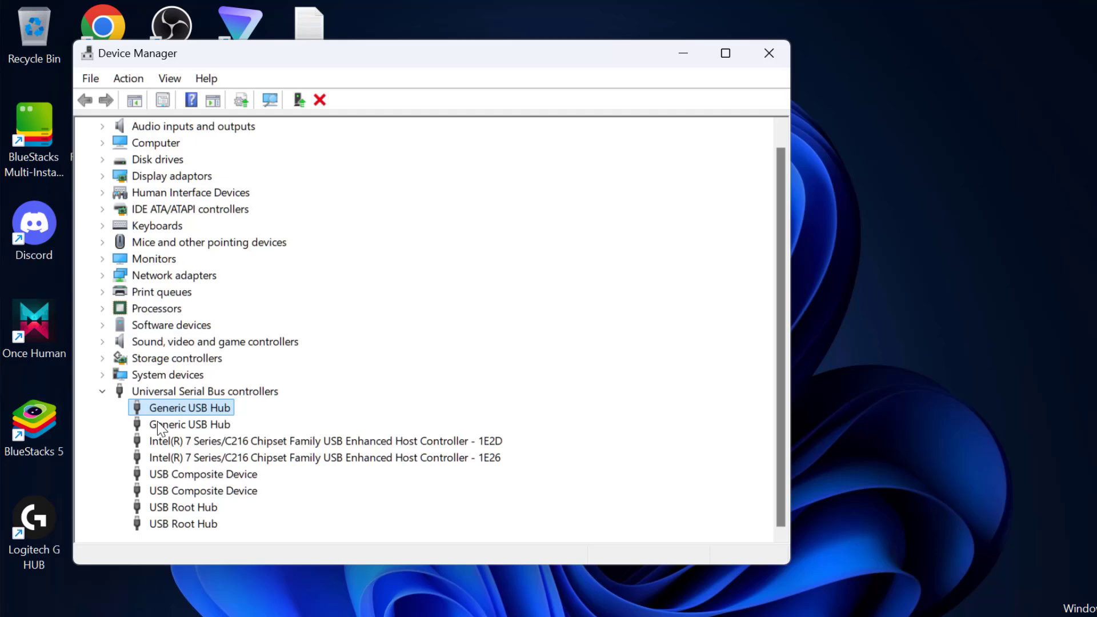
{"action": "left_click", "coordinate": [189, 424]}
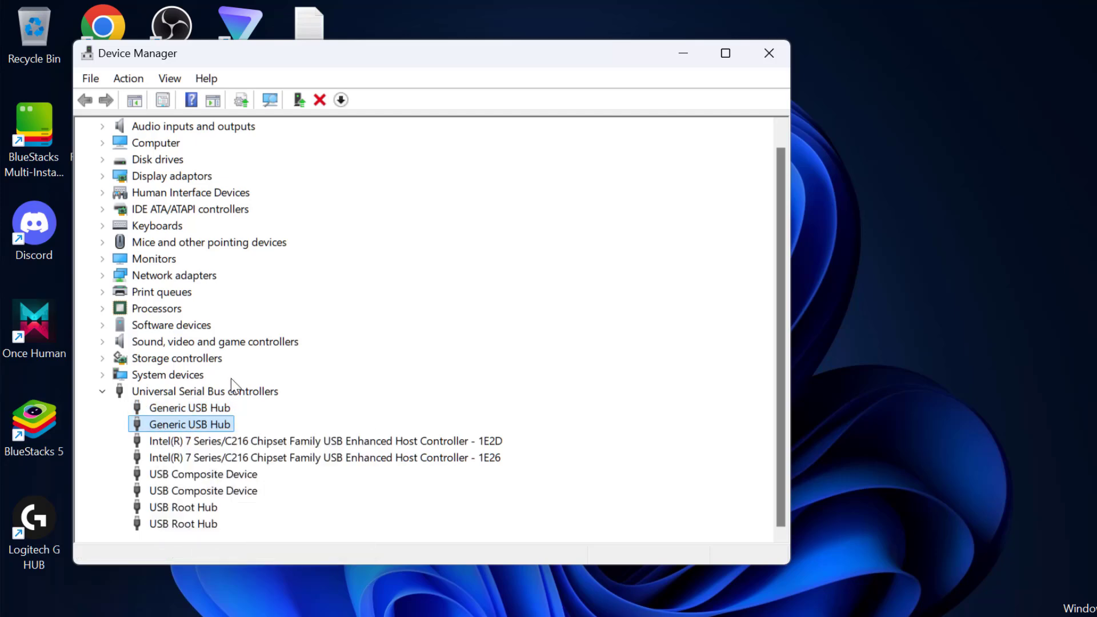
{"action": "double_click", "coordinate": [188, 423]}
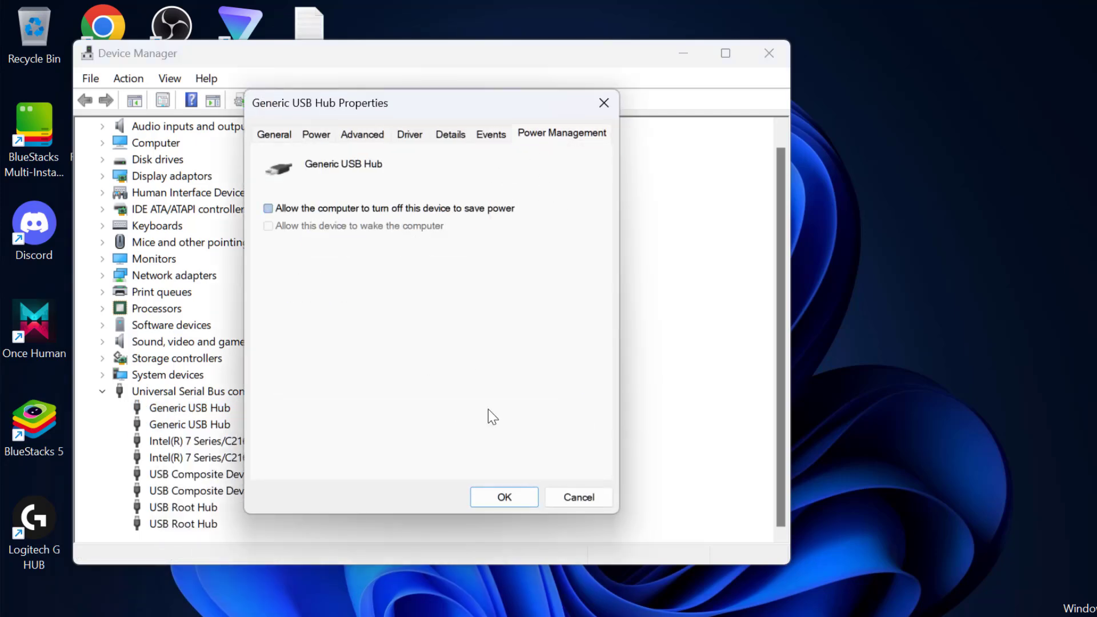
- Turn off power-saving shutdown for the first USB Root Hub
{"action": "right_click", "coordinate": [183, 507]}
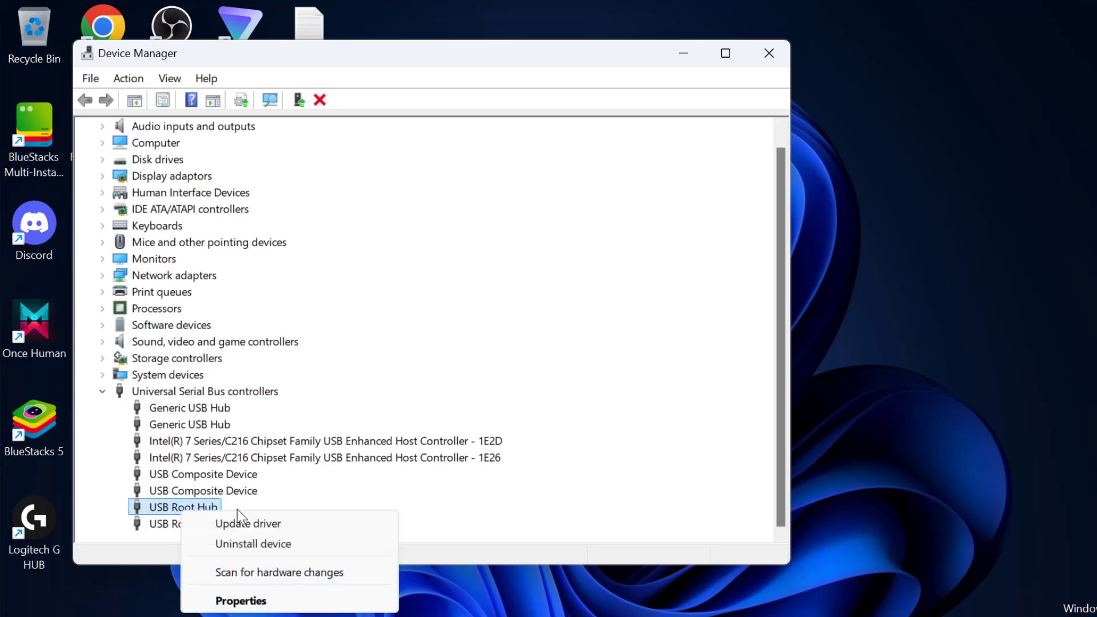
{"action": "left_click", "coordinate": [240, 601]}
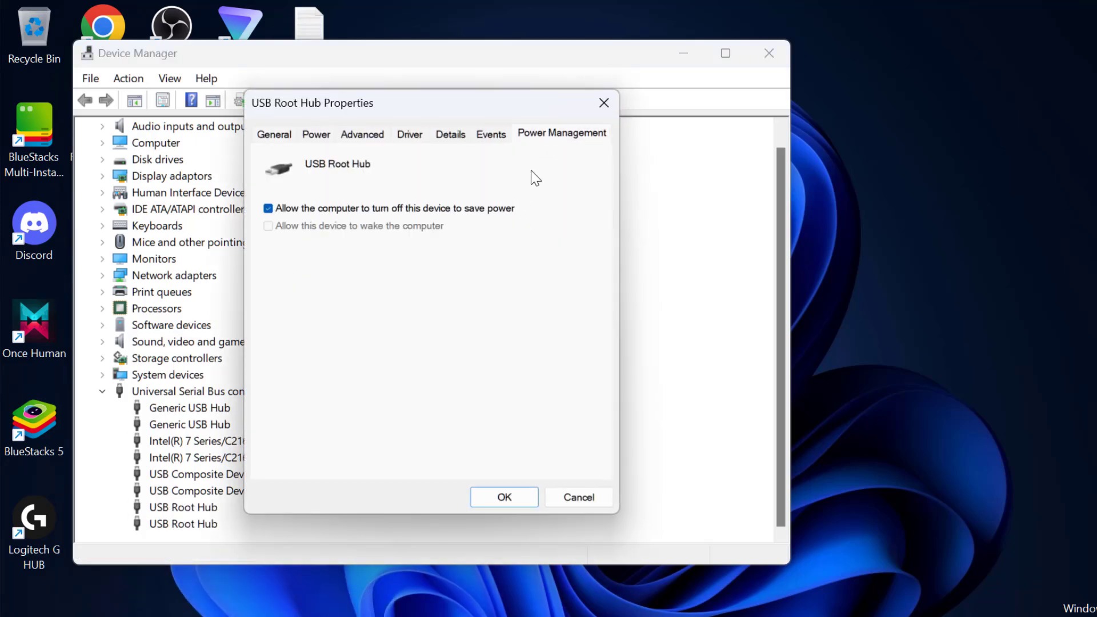
{"action": "left_click", "coordinate": [502, 496]}
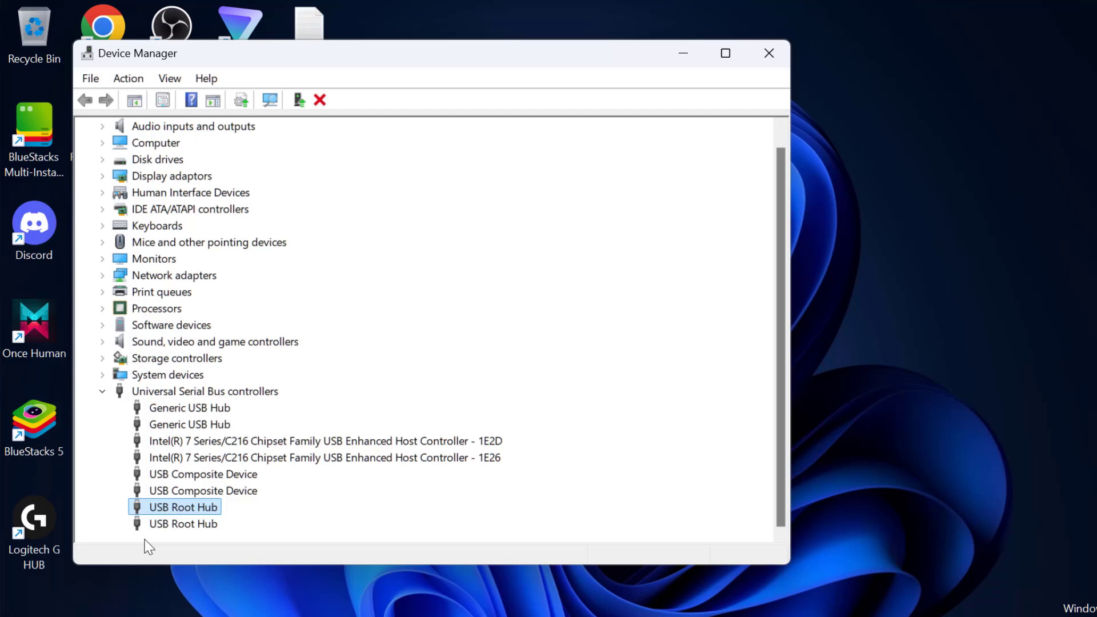
- Turn off power saving for the second USB Root Hub and close Device Manager
{"action": "double_click", "coordinate": [183, 507]}
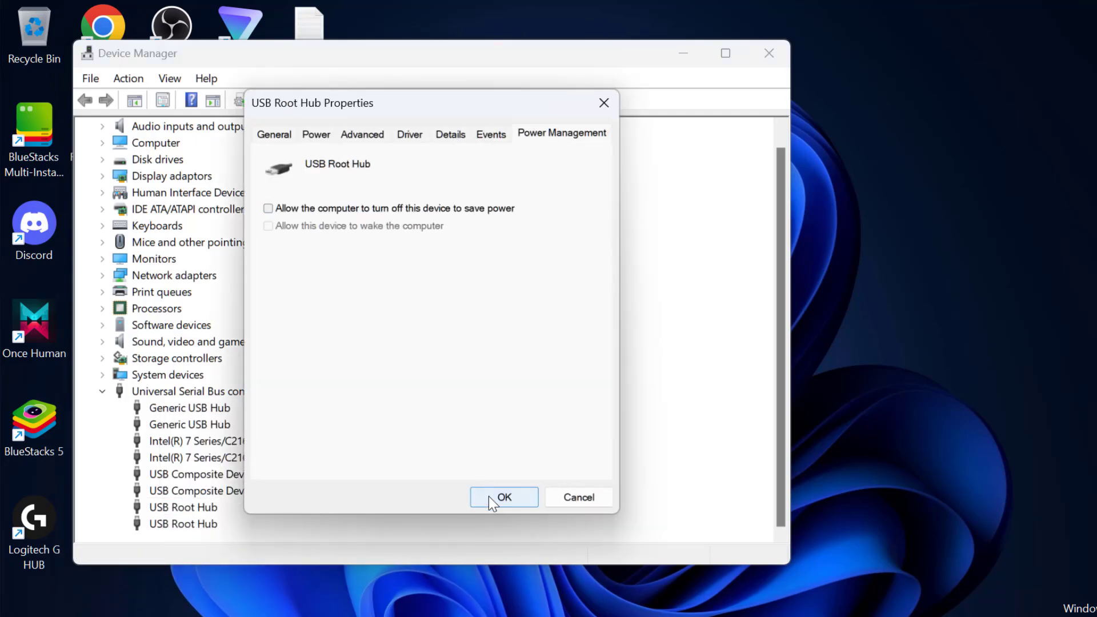
{"action": "left_click", "coordinate": [503, 498]}
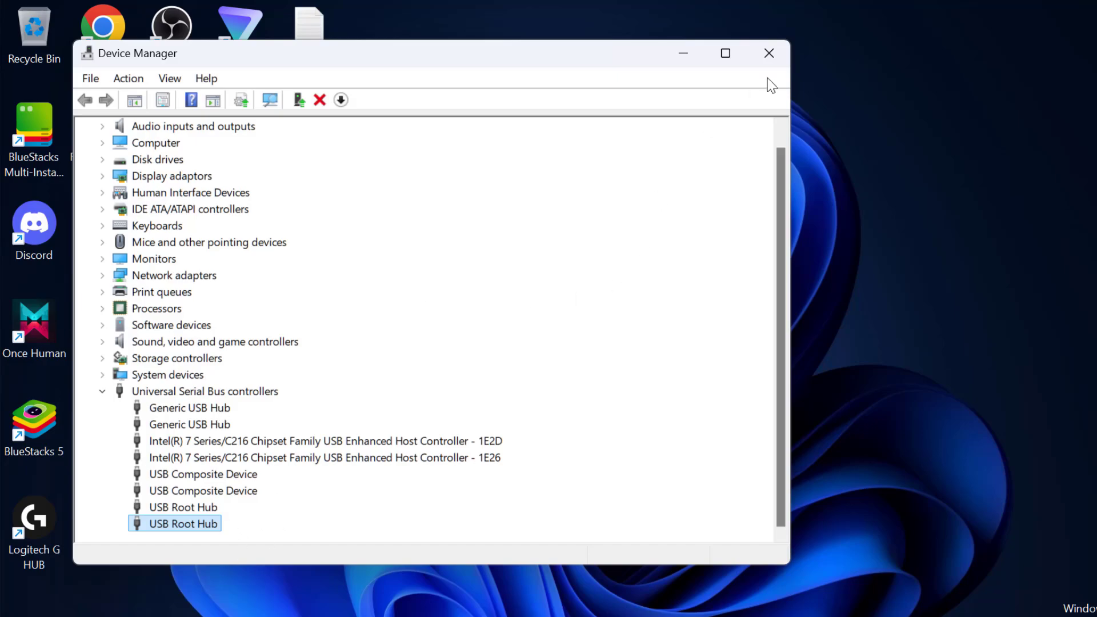
{"action": "left_click", "coordinate": [768, 53]}
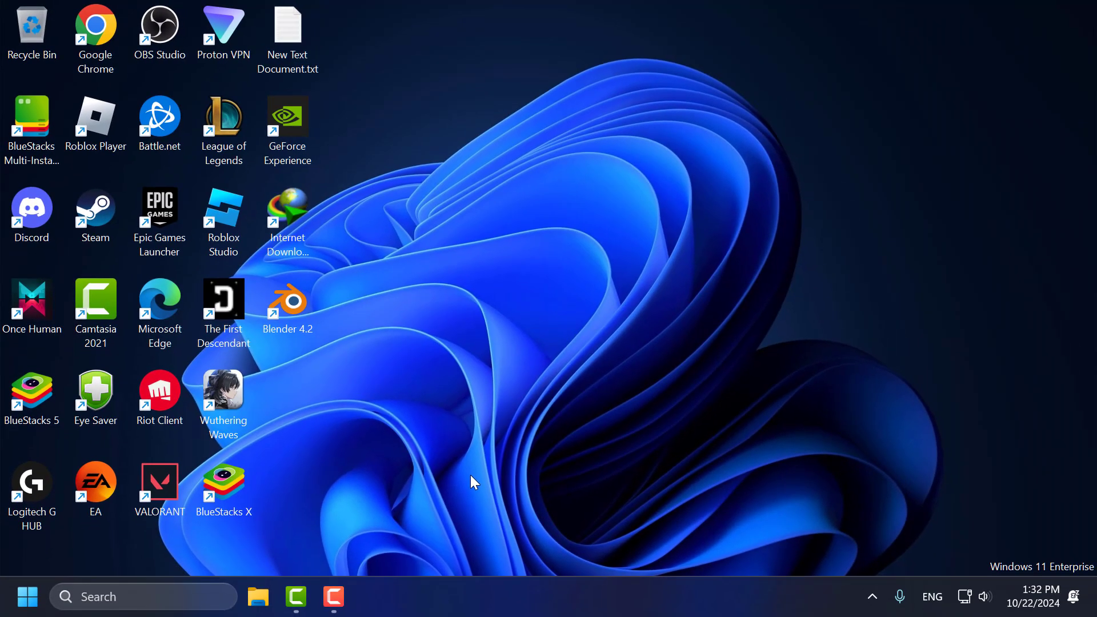